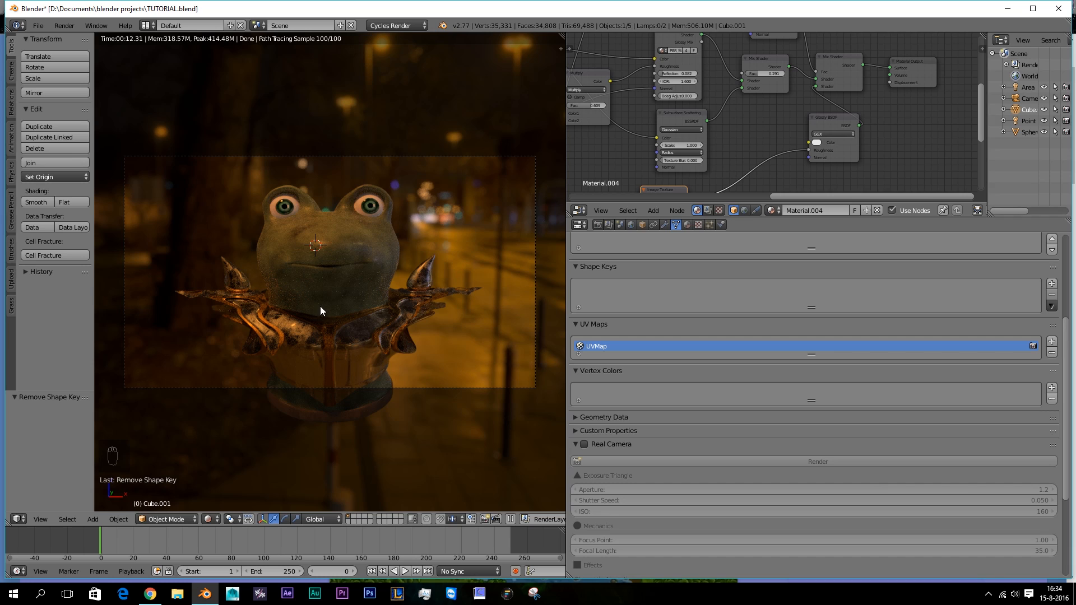
pyautogui.moveTo(319, 302)
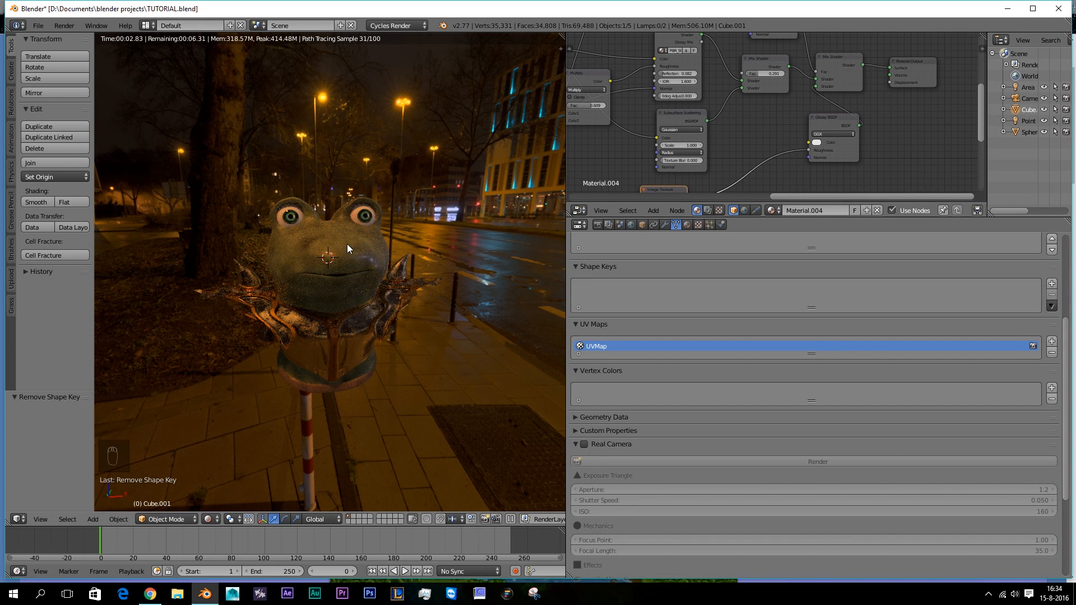
pyautogui.moveTo(405, 259)
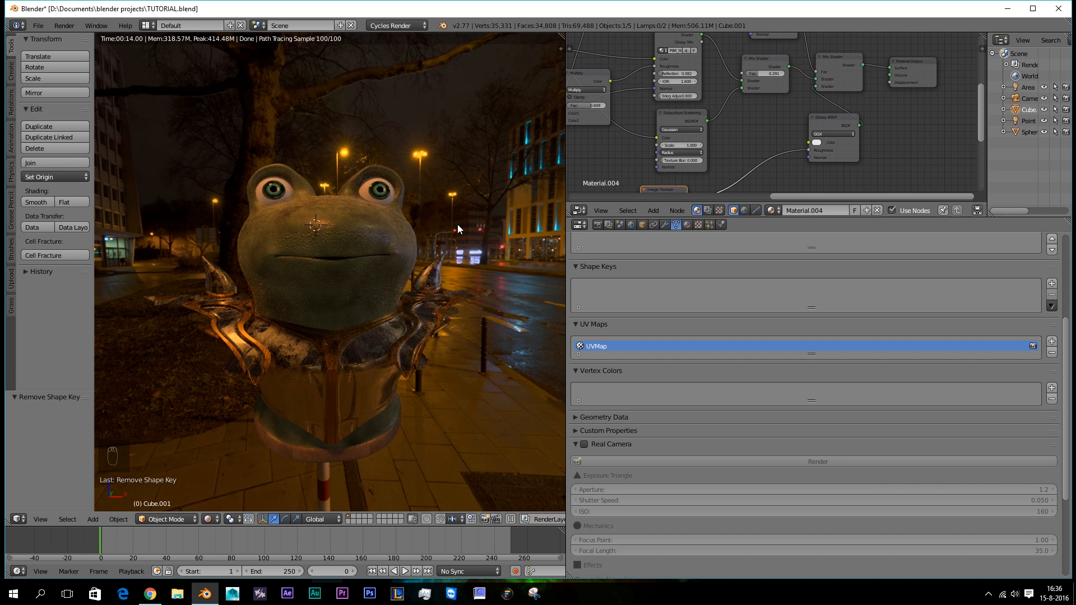
pyautogui.moveTo(385, 247)
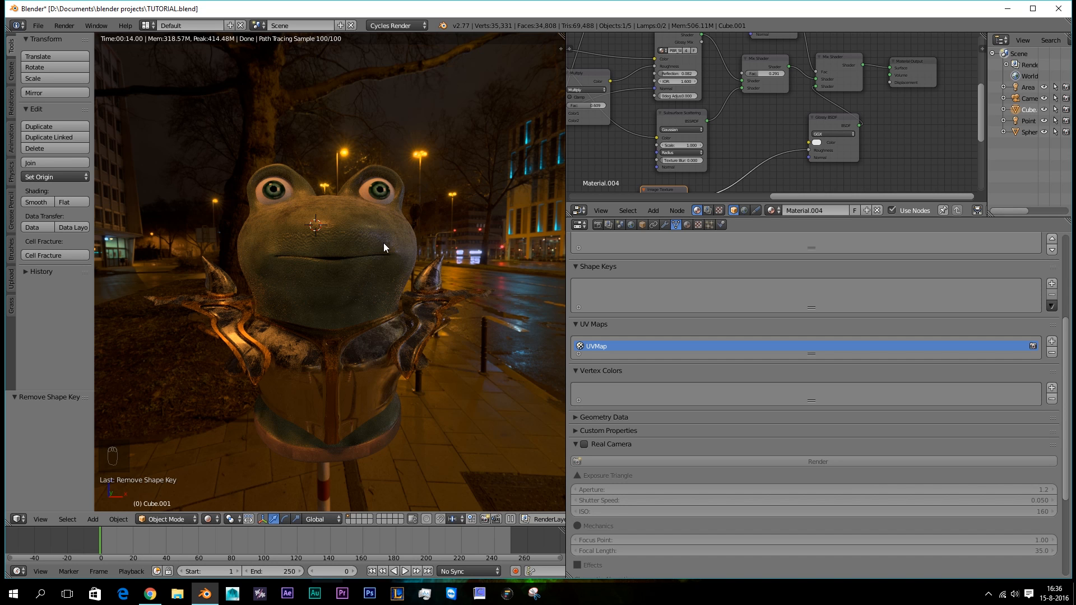
# Step: Switch to solid shading and add a Basis and a second shape key
pyautogui.press('z')
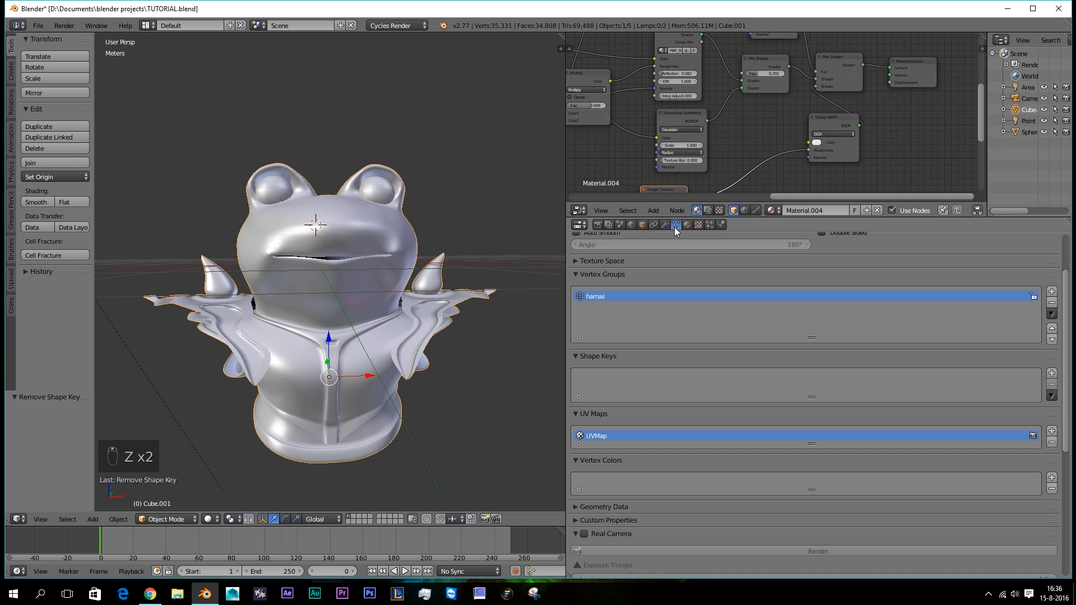
pyautogui.scroll(-3)
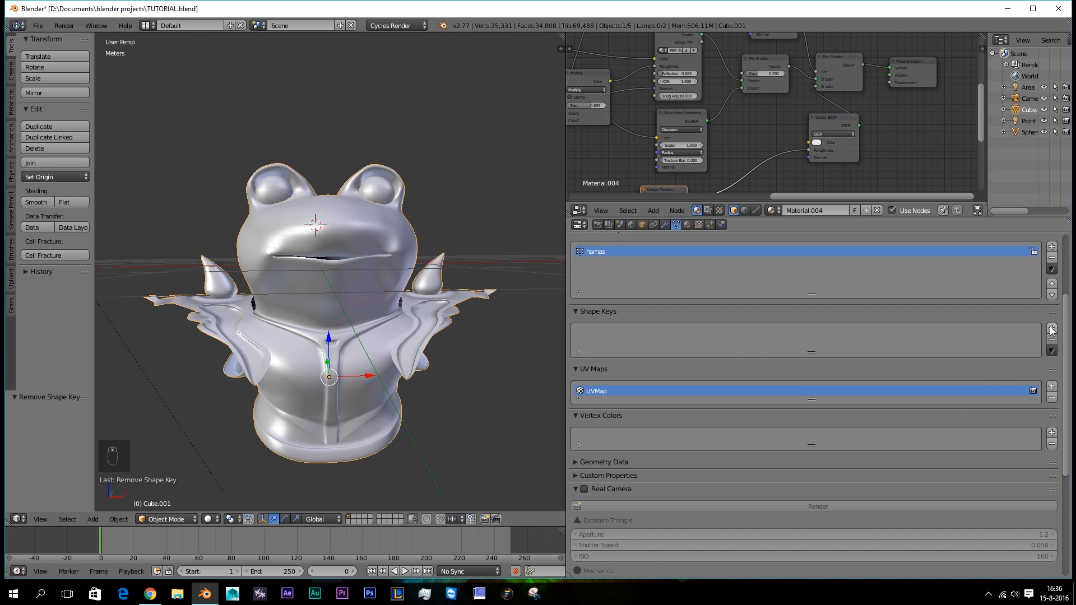
pyautogui.click(1051, 328)
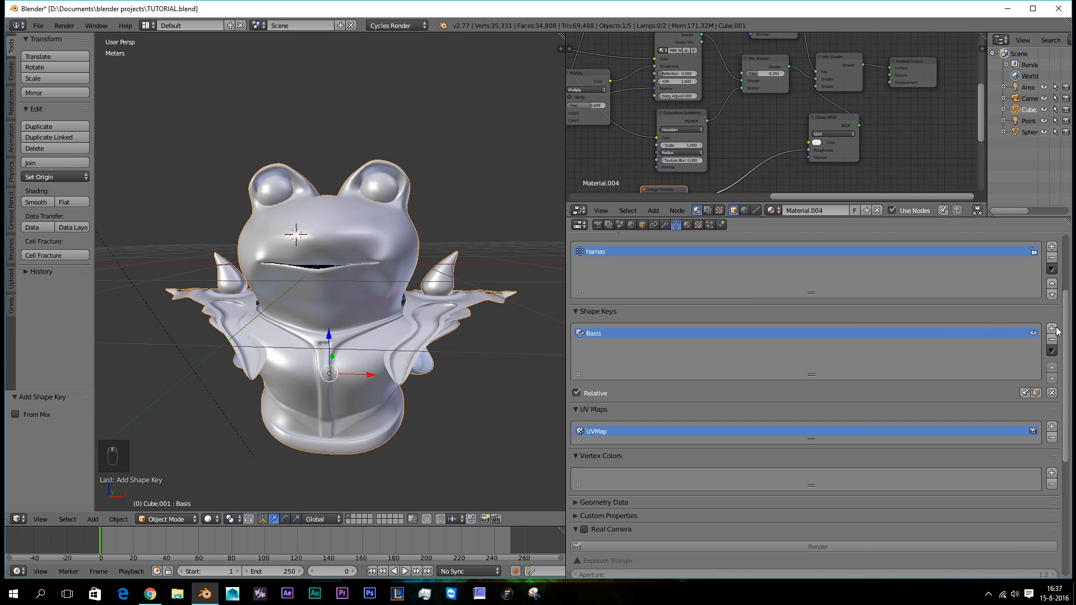
pyautogui.click(1051, 329)
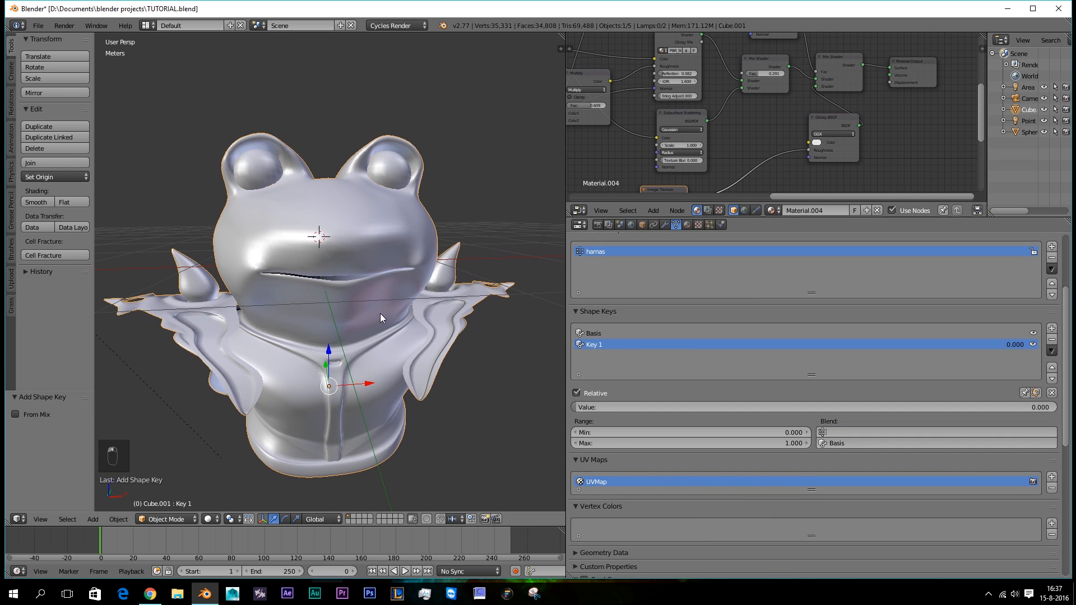
# Step: Open the frog's mouth in the new key and rename it 'Open And Close'
pyautogui.press('Tab')
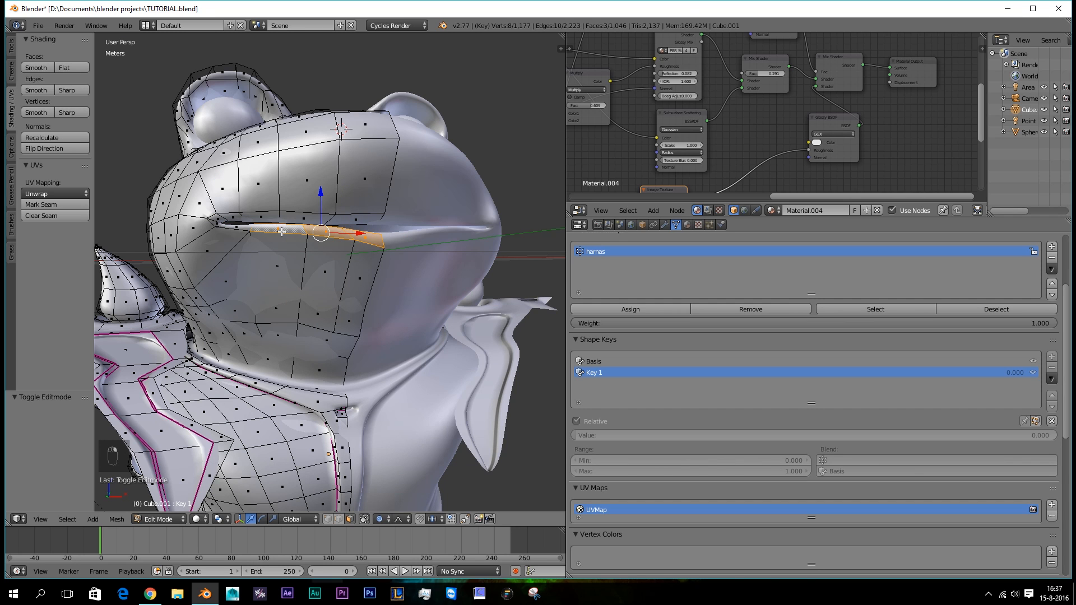
pyautogui.press('ctrl+z')
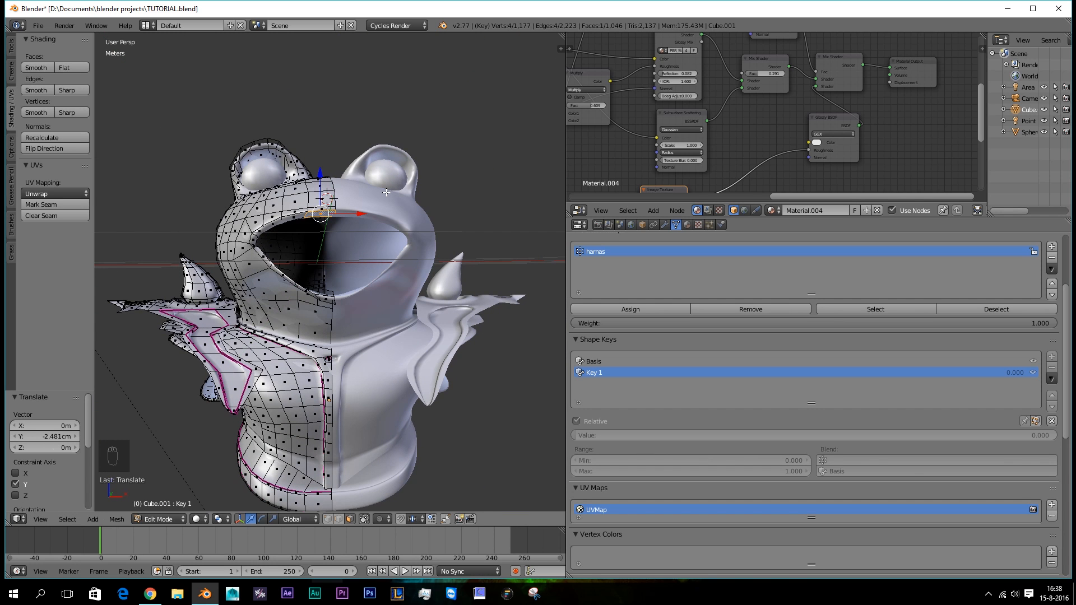
pyautogui.press('Tab')
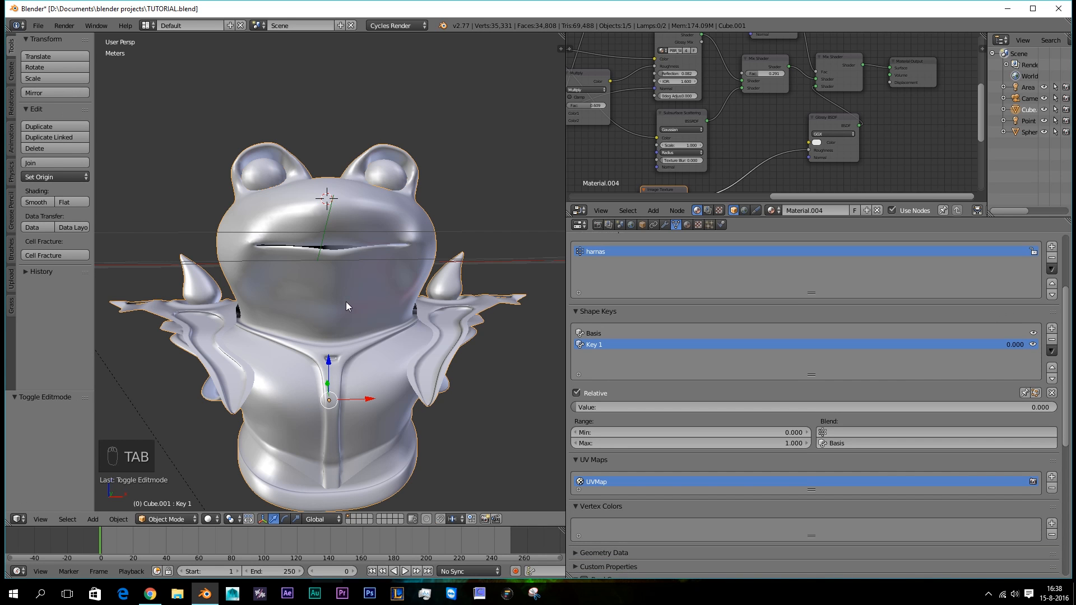
pyautogui.doubleClick(594, 343)
pyautogui.write('Open And Close')
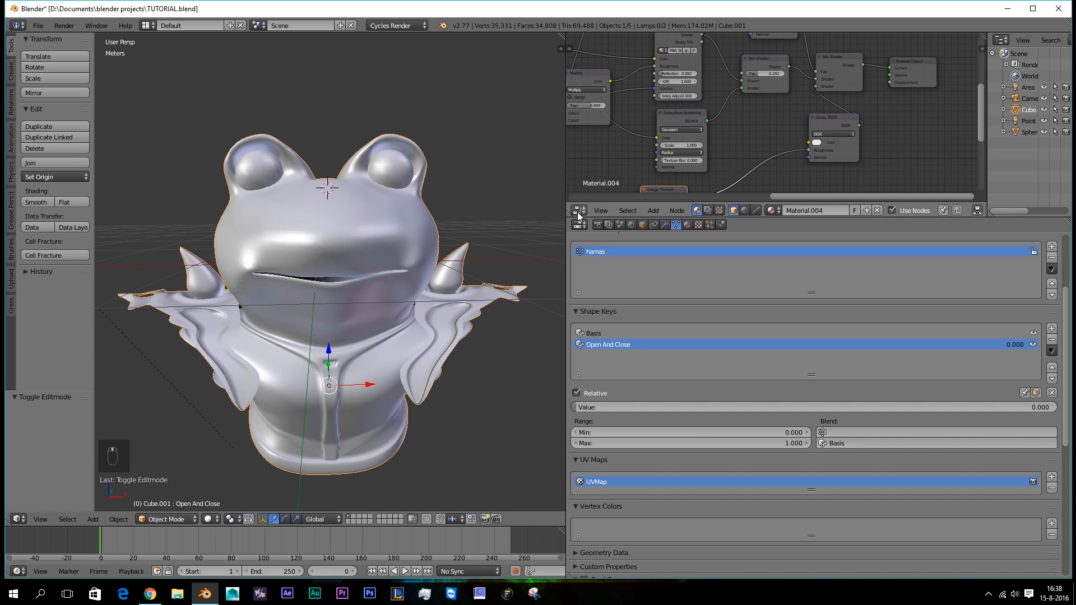
# Step: Bake the .wav recording onto the Open And Close curve via Graph Editor's Bake Sound to F-Curves
pyautogui.click(578, 210)
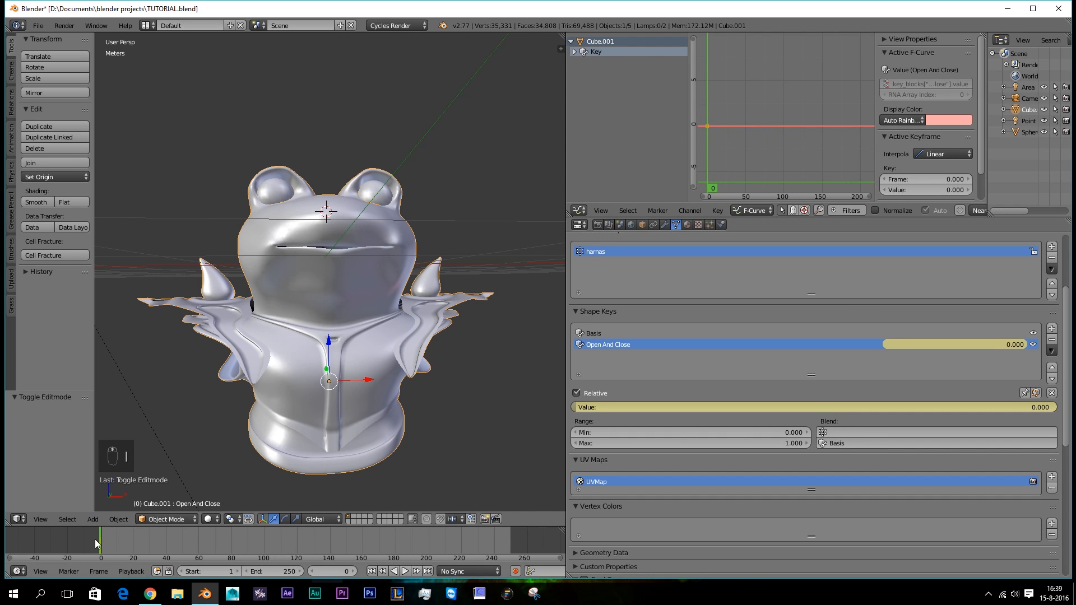
pyautogui.moveTo(531, 261)
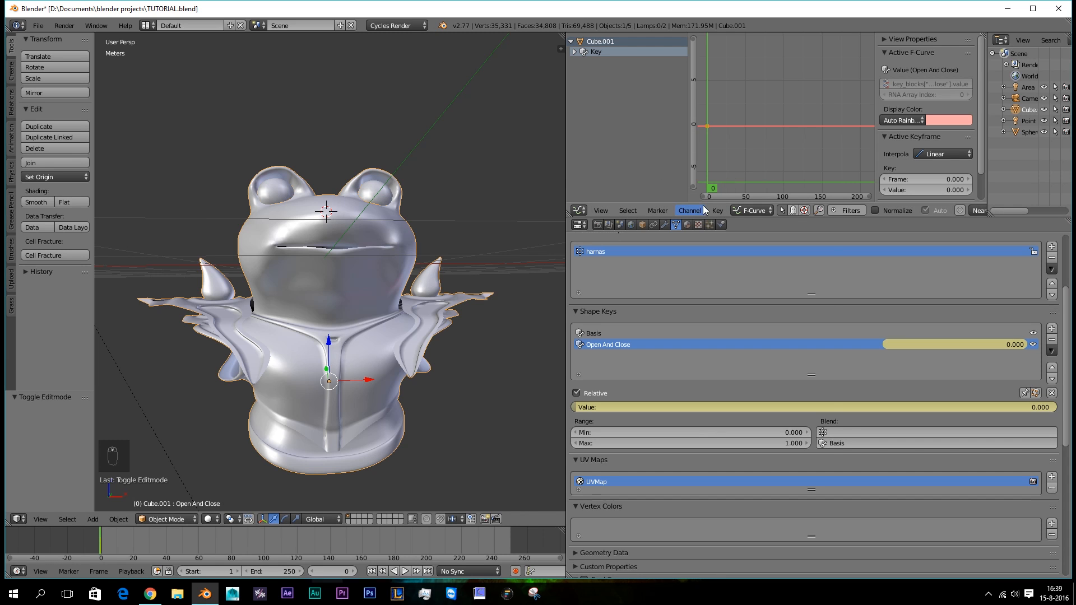
pyautogui.click(716, 210)
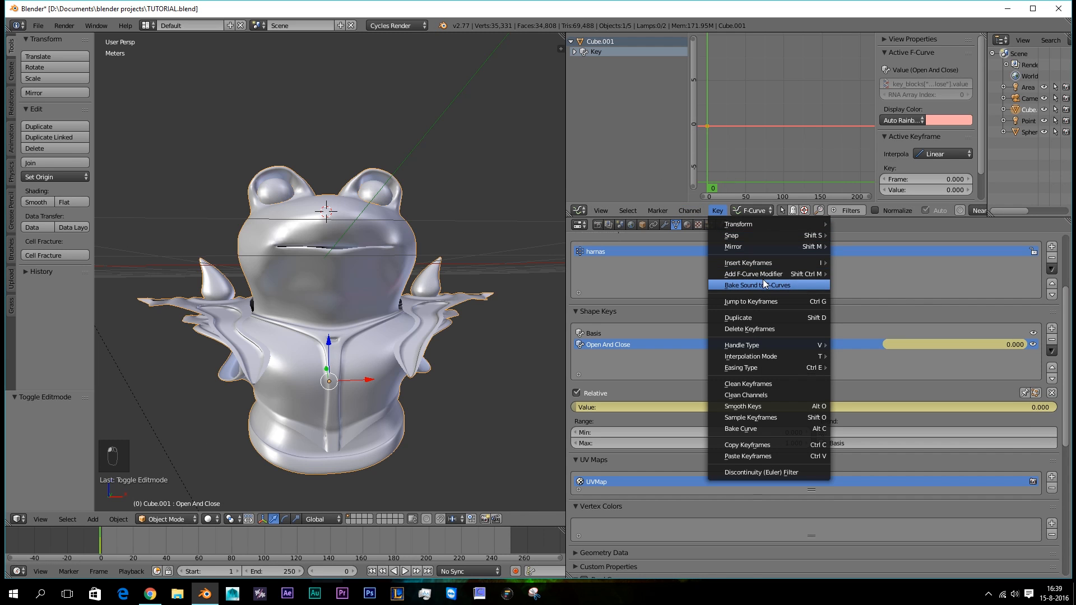
pyautogui.moveTo(757, 285)
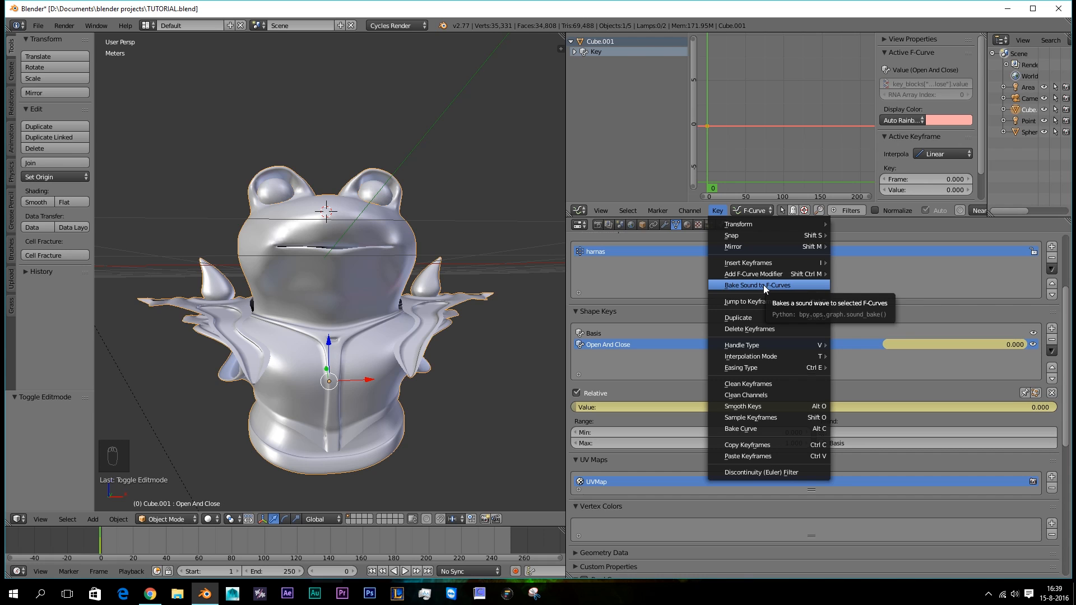
pyautogui.click(756, 285)
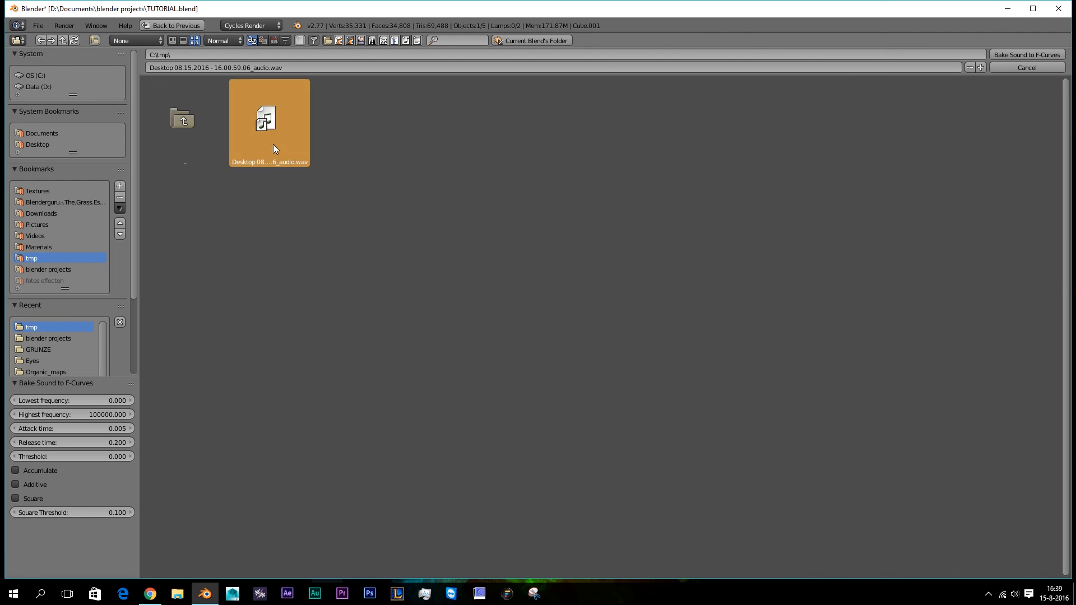
pyautogui.click(1026, 54)
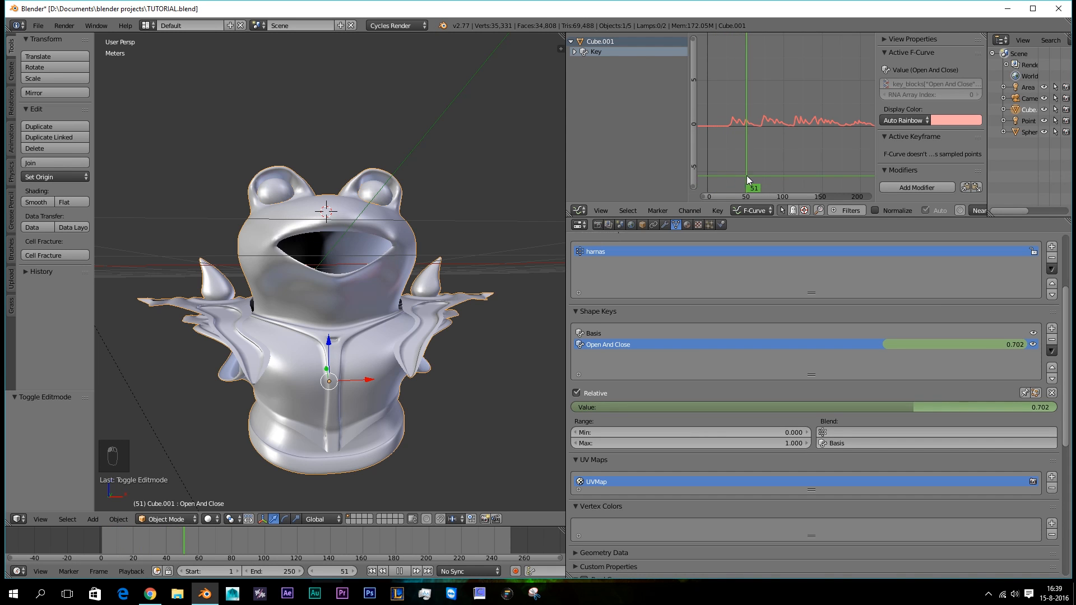
pyautogui.click(835, 165)
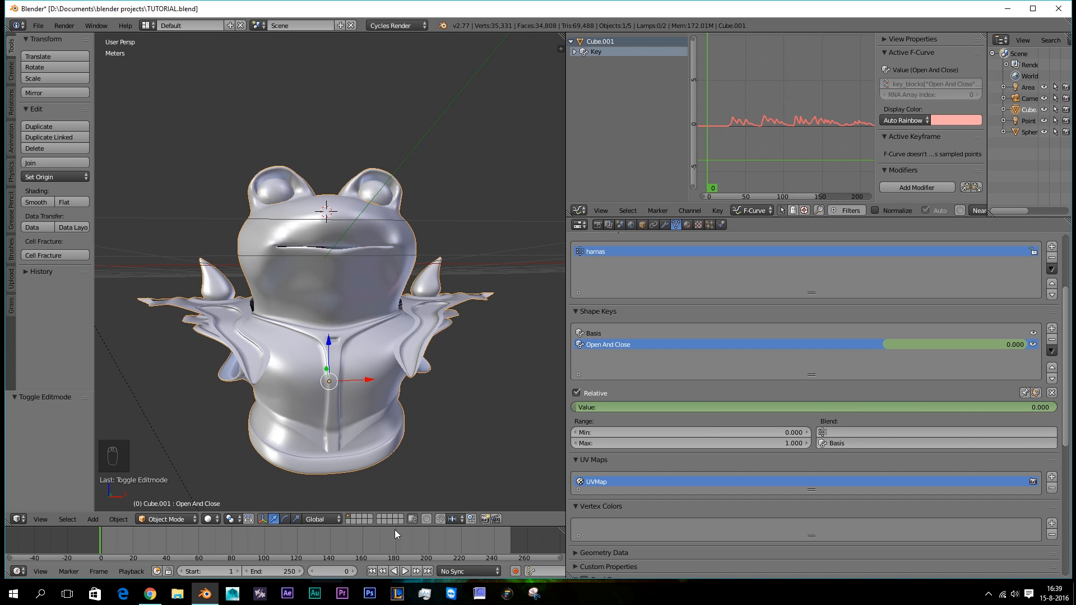
pyautogui.click(404, 571)
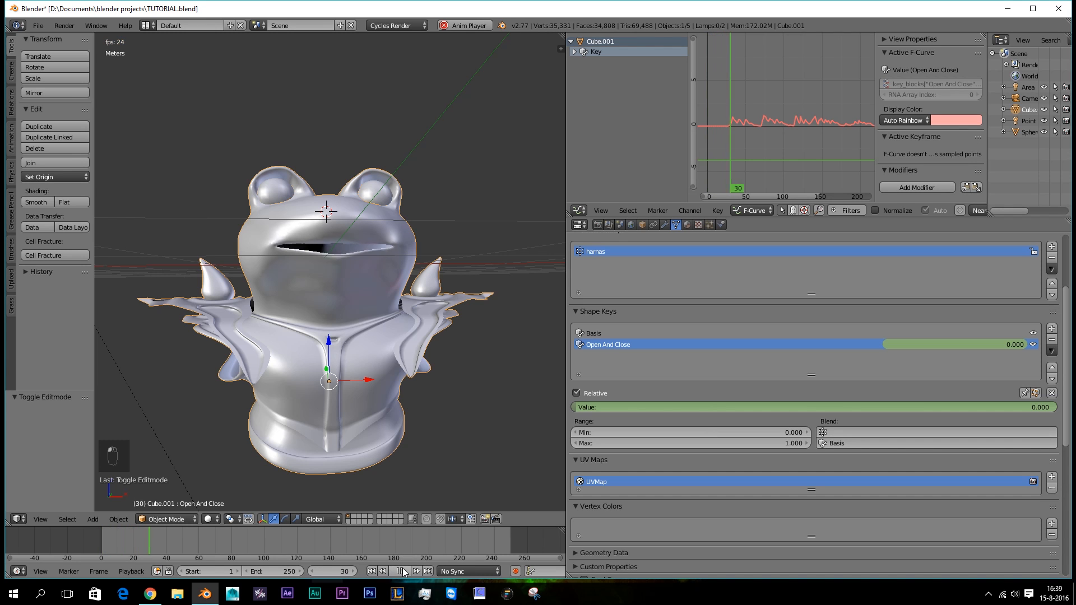
pyautogui.click(401, 571)
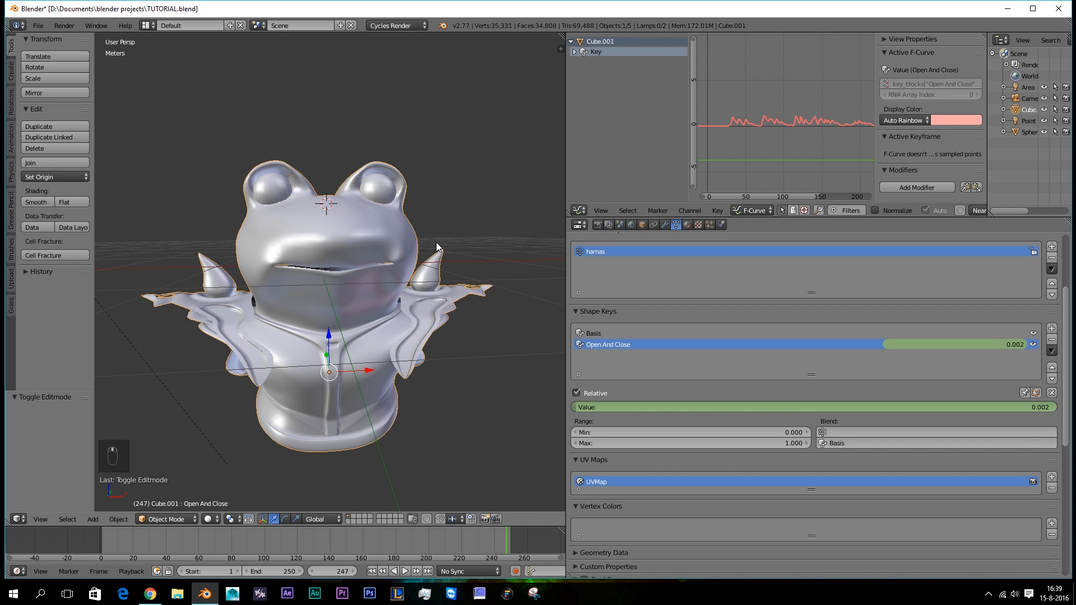
pyautogui.moveTo(394, 275)
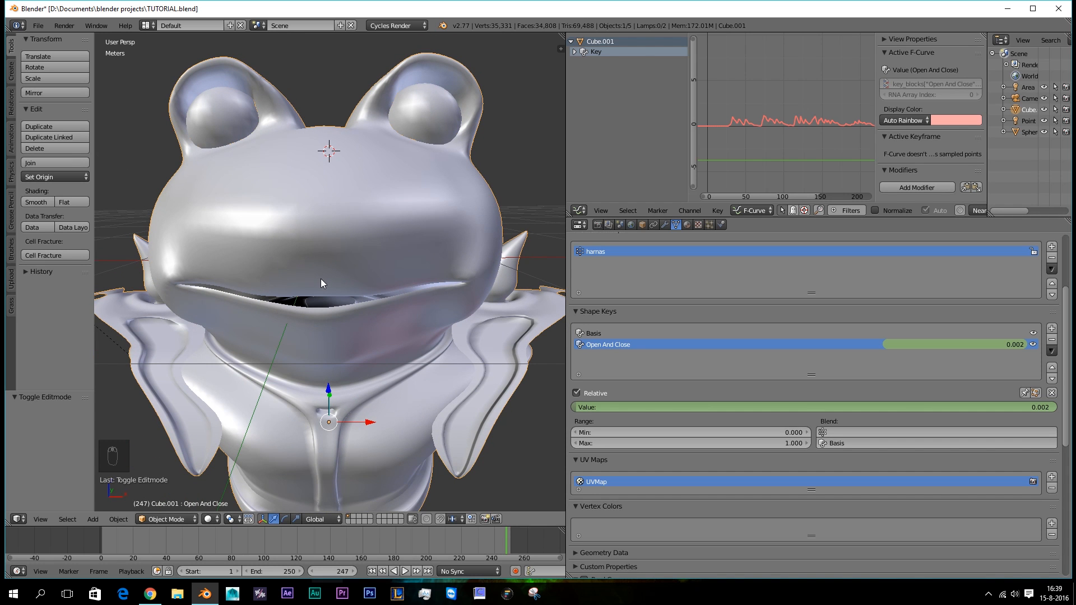
pyautogui.moveTo(574, 231)
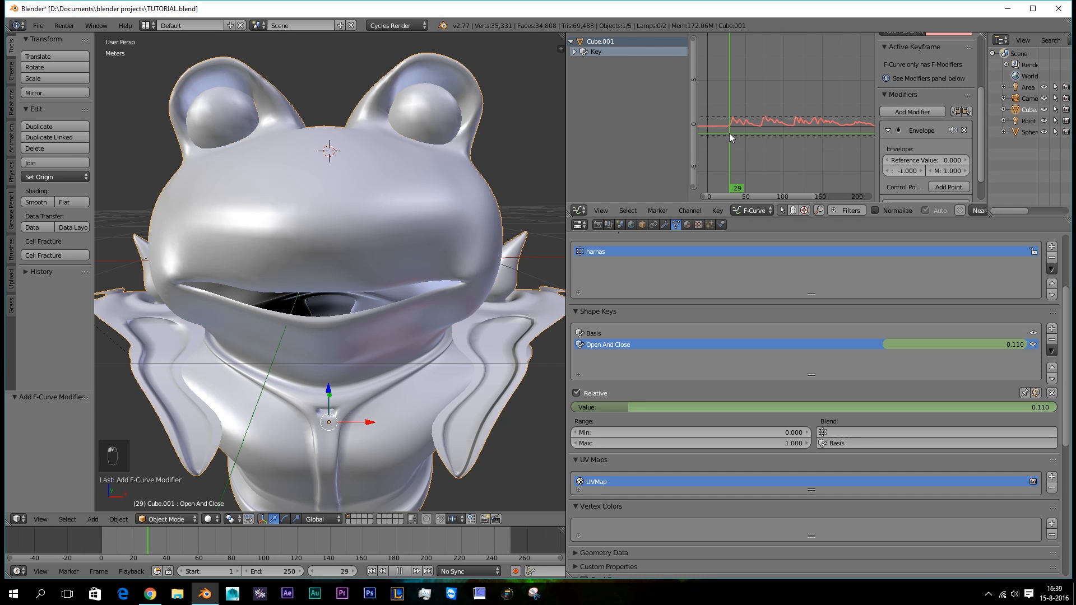
# Step: Set the Envelope modifier limits to -0.4 and 0.7 and preview playback
pyautogui.click(406, 571)
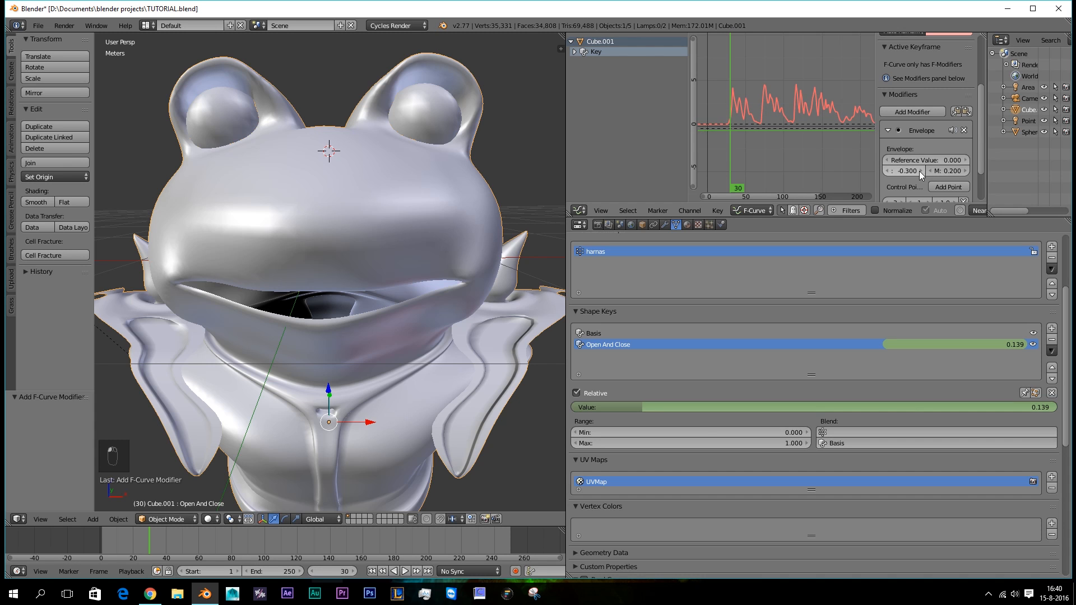
pyautogui.click(953, 171)
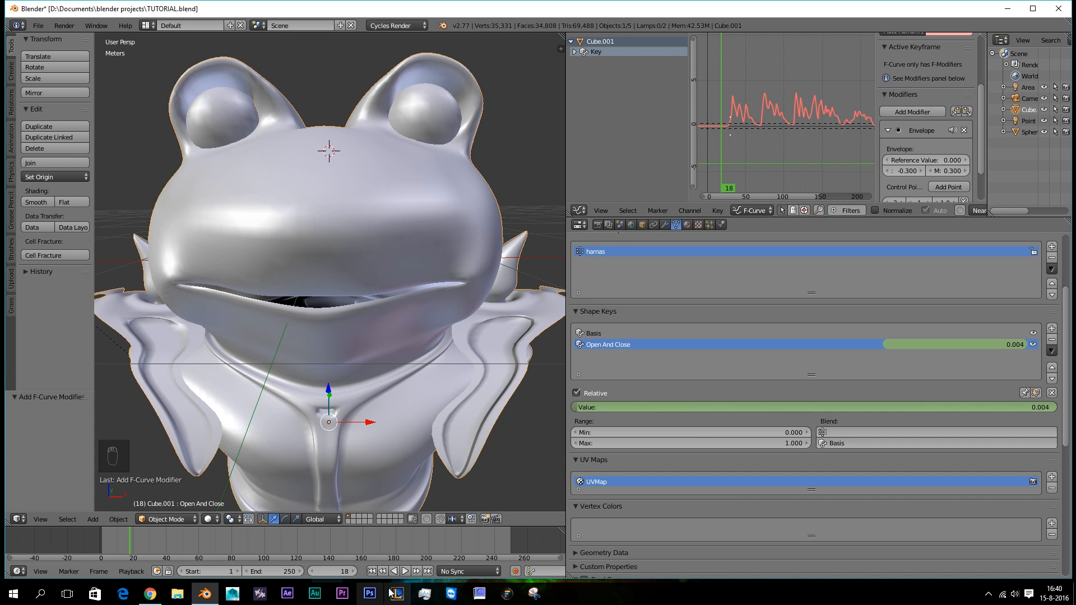
pyautogui.click(405, 571)
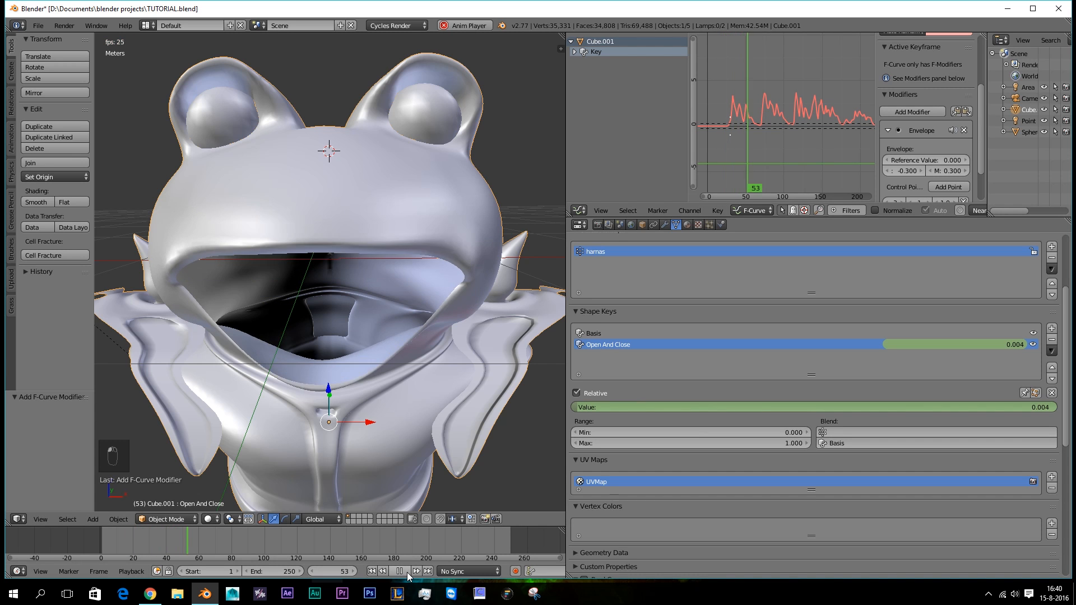
pyautogui.click(408, 571)
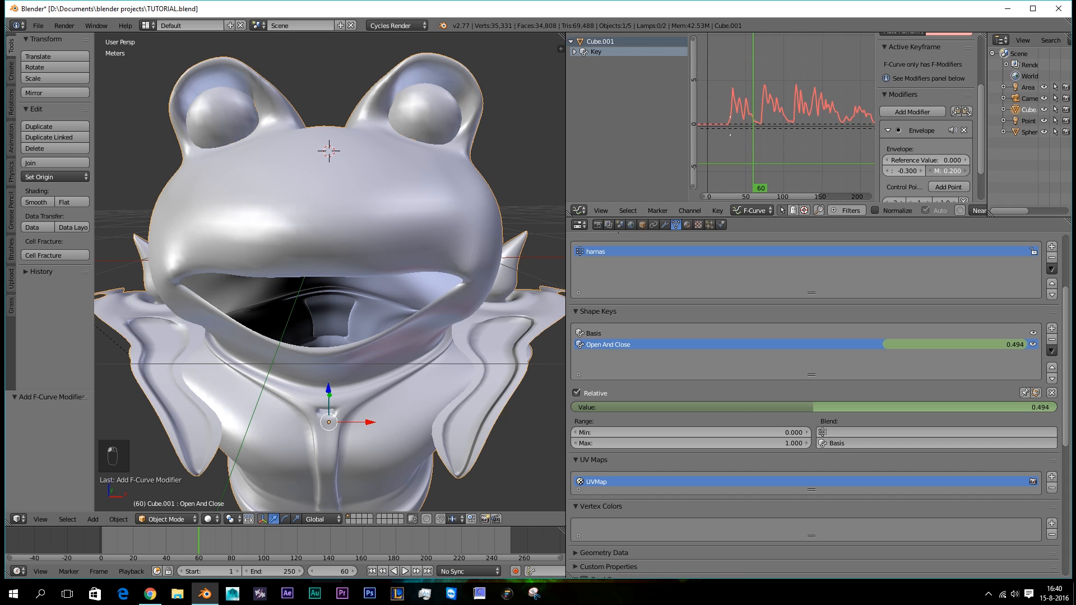
# Step: Adjust the envelope's upper limit again and replay the flattened mouth animation
pyautogui.click(951, 171)
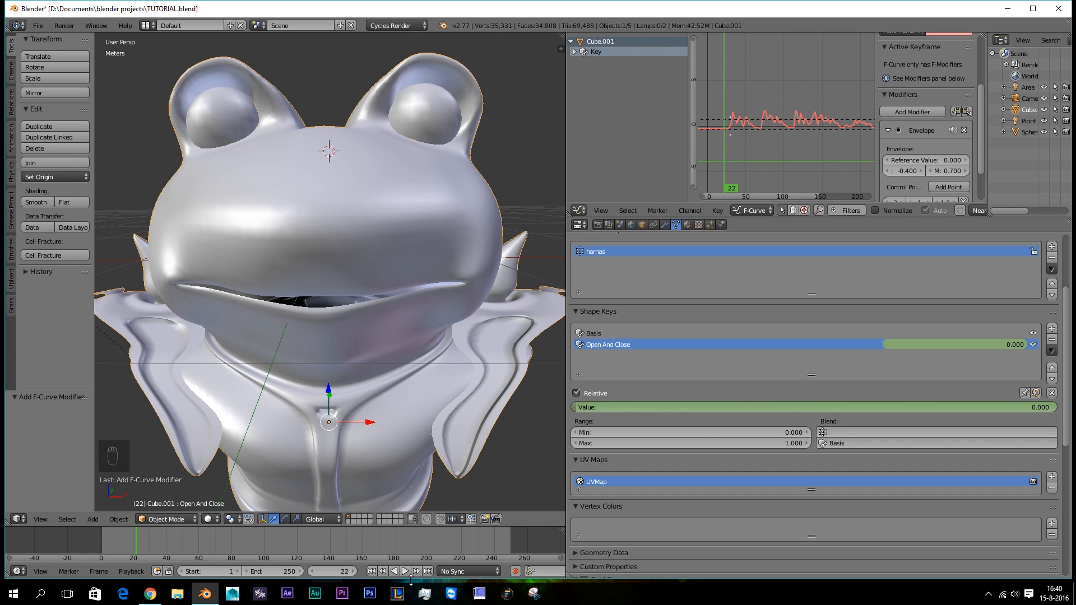
pyautogui.click(403, 571)
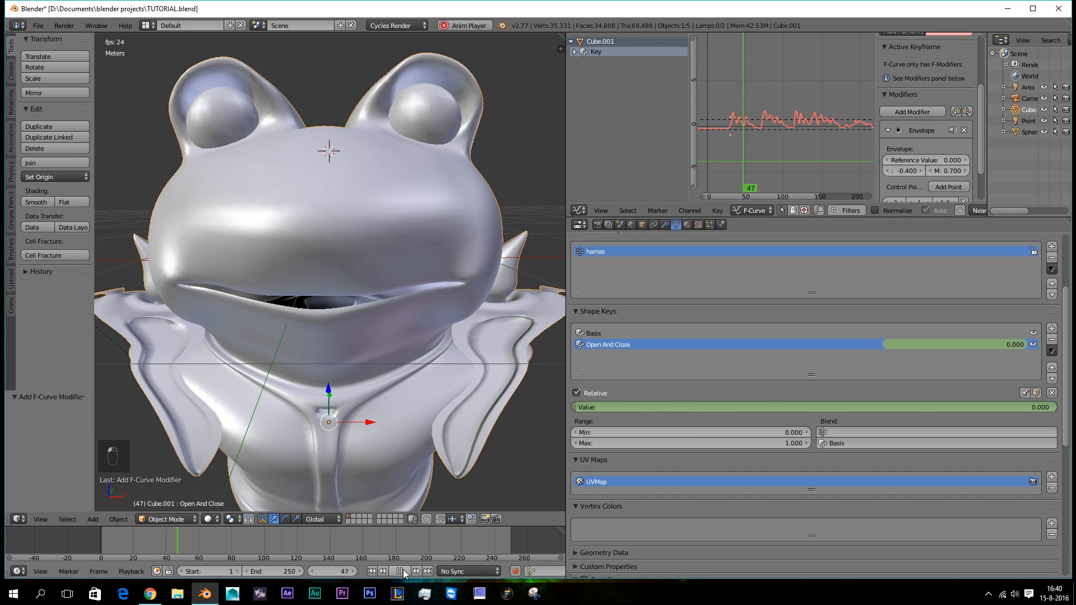
pyautogui.click(400, 571)
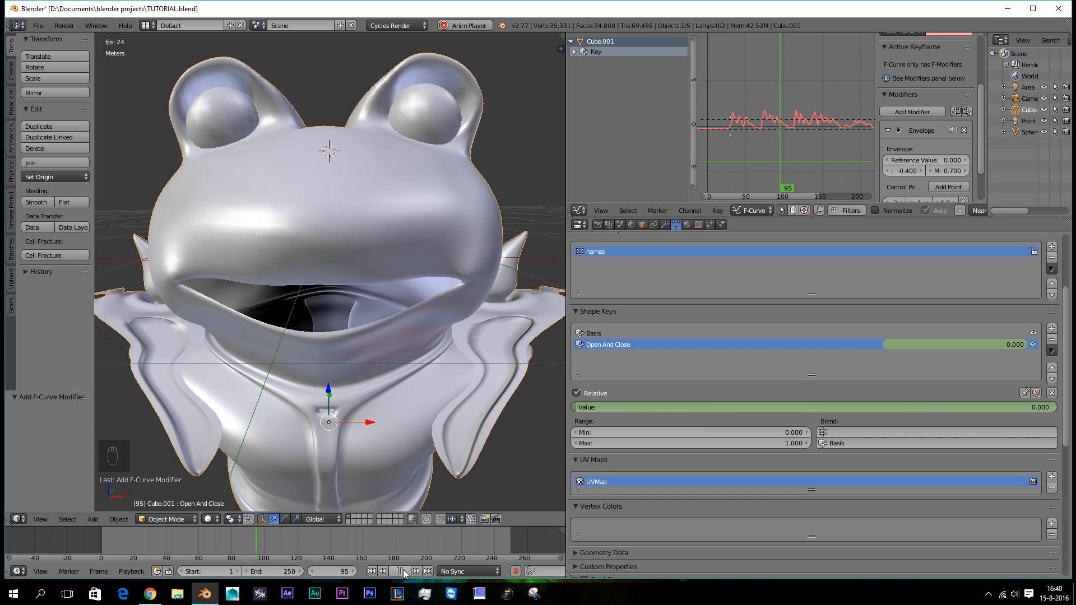
pyautogui.click(400, 571)
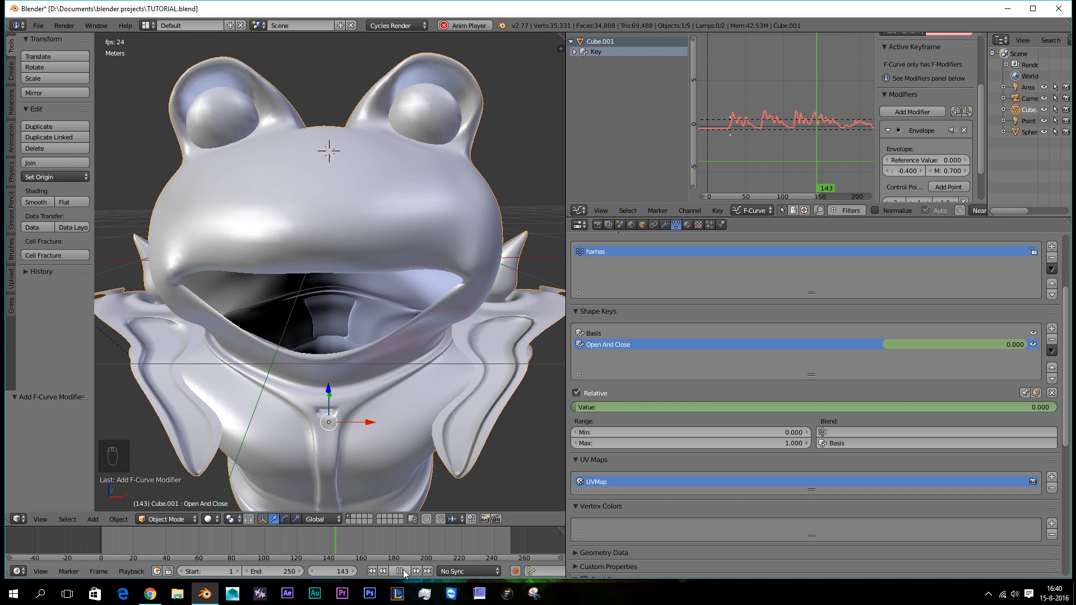
pyautogui.click(399, 571)
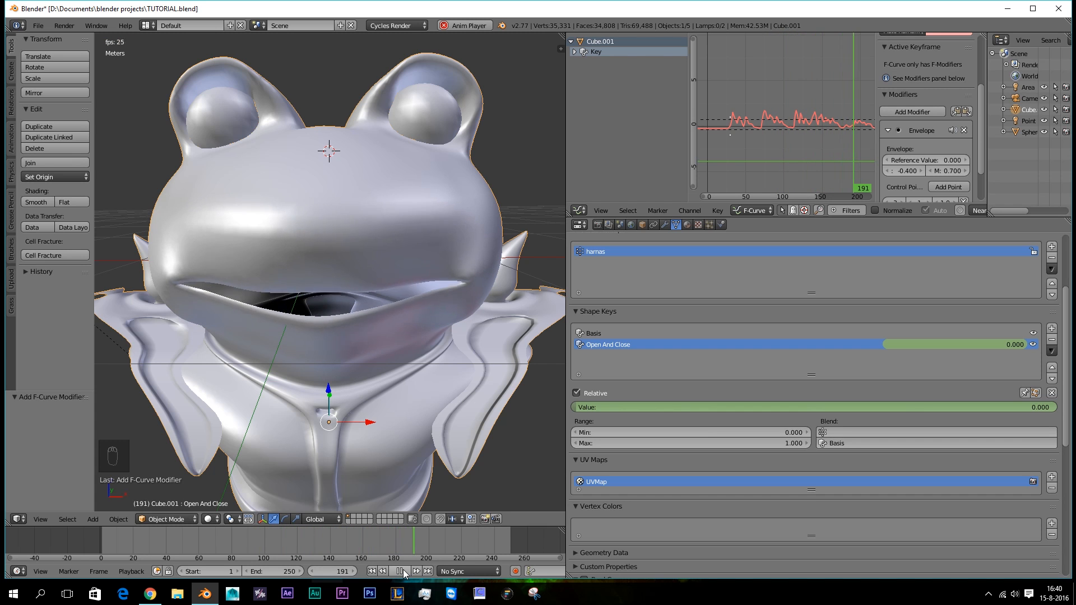
pyautogui.click(400, 571)
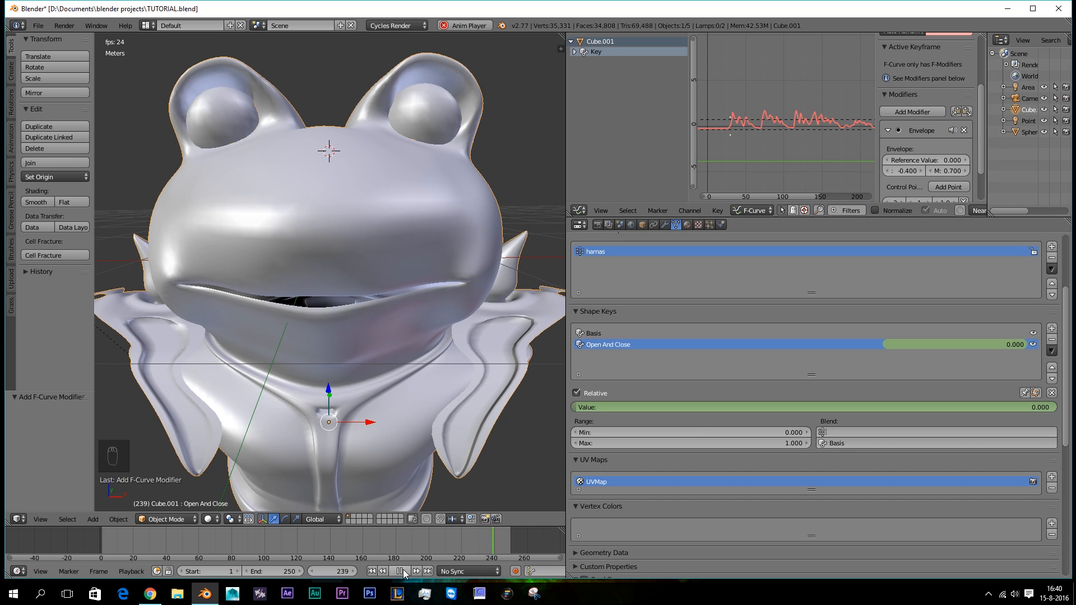
pyautogui.click(403, 572)
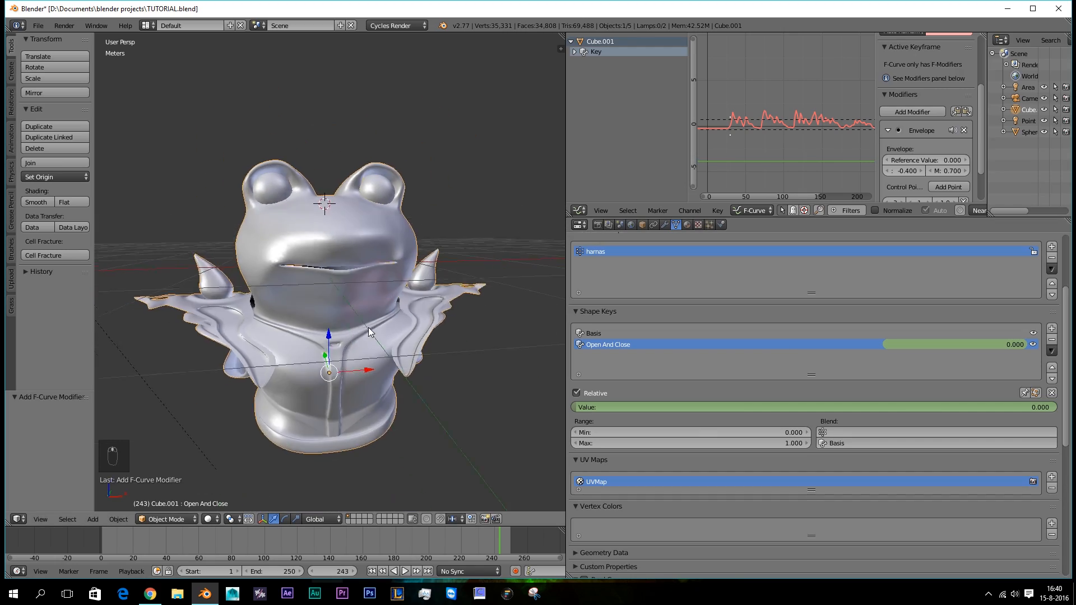
# Step: Rename the new shape key to 'O mouth' and enter Edit Mode to reshape the lips
pyautogui.scroll(3)
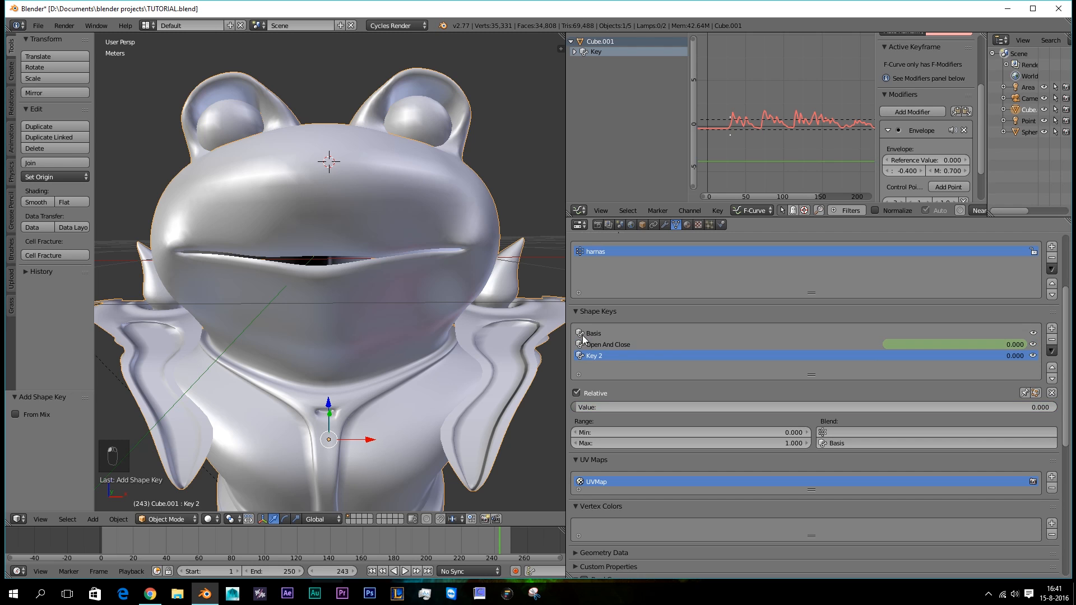
pyautogui.doubleClick(594, 356)
pyautogui.write('O mouth')
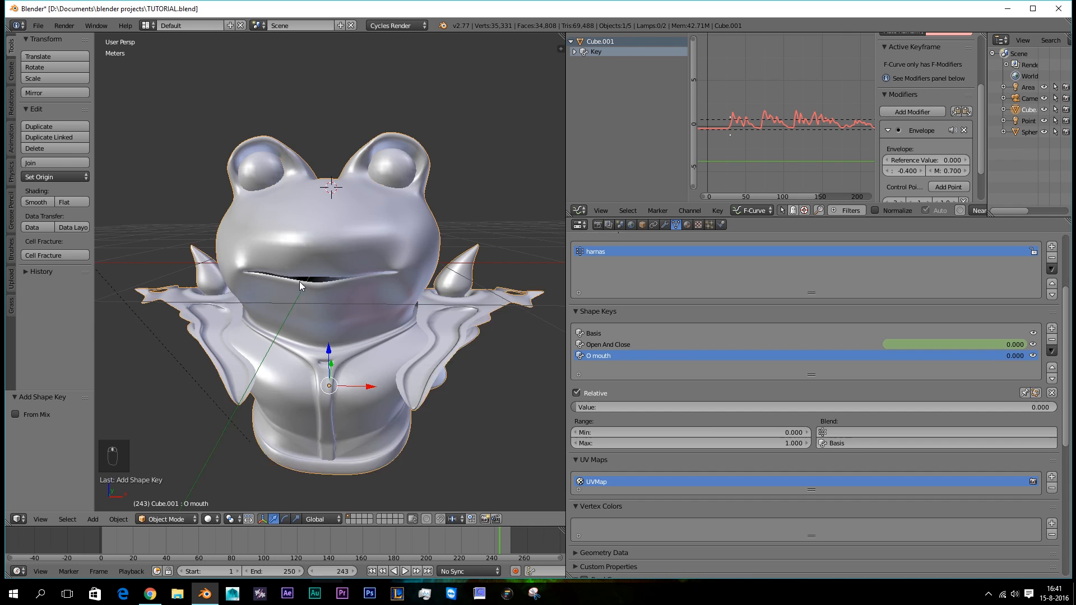
pyautogui.press('Tab')
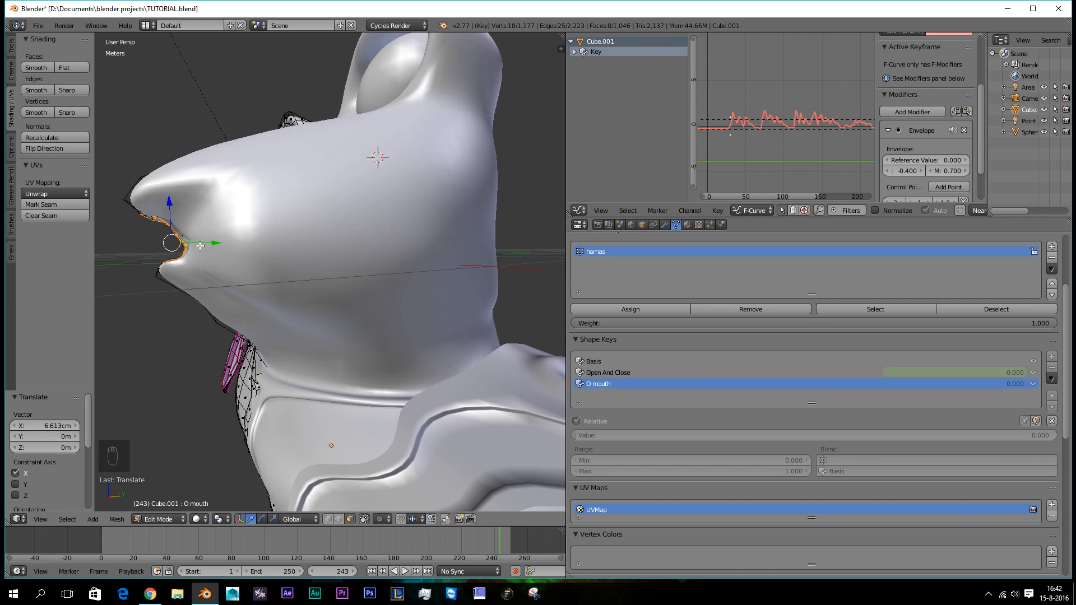
# Step: Sculpt the Cheeks shape key in Edit Mode and return to Object Mode
pyautogui.press('Tab')
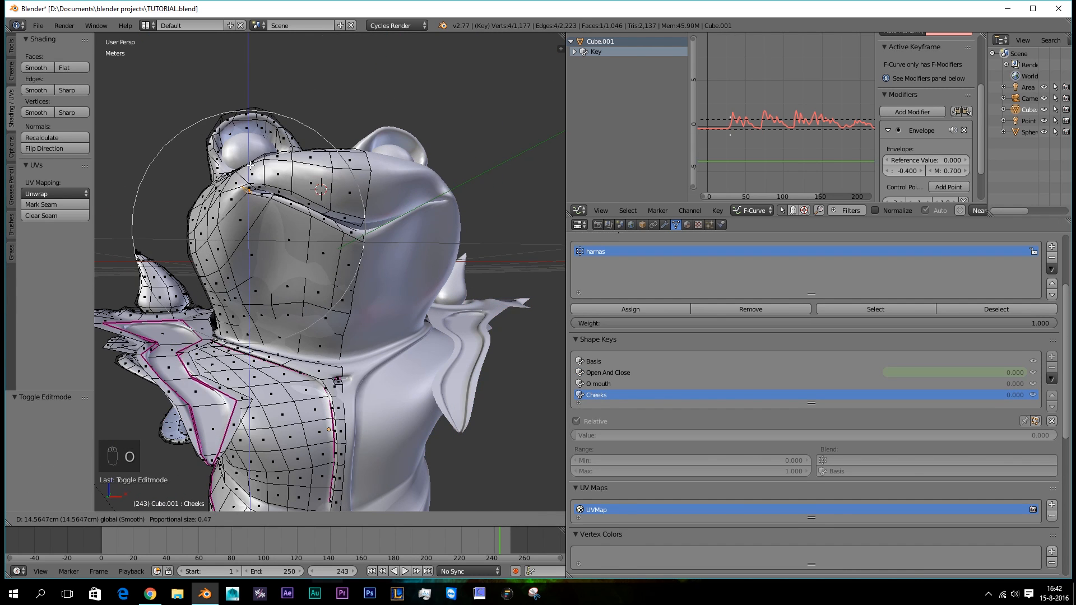
pyautogui.press('Tab')
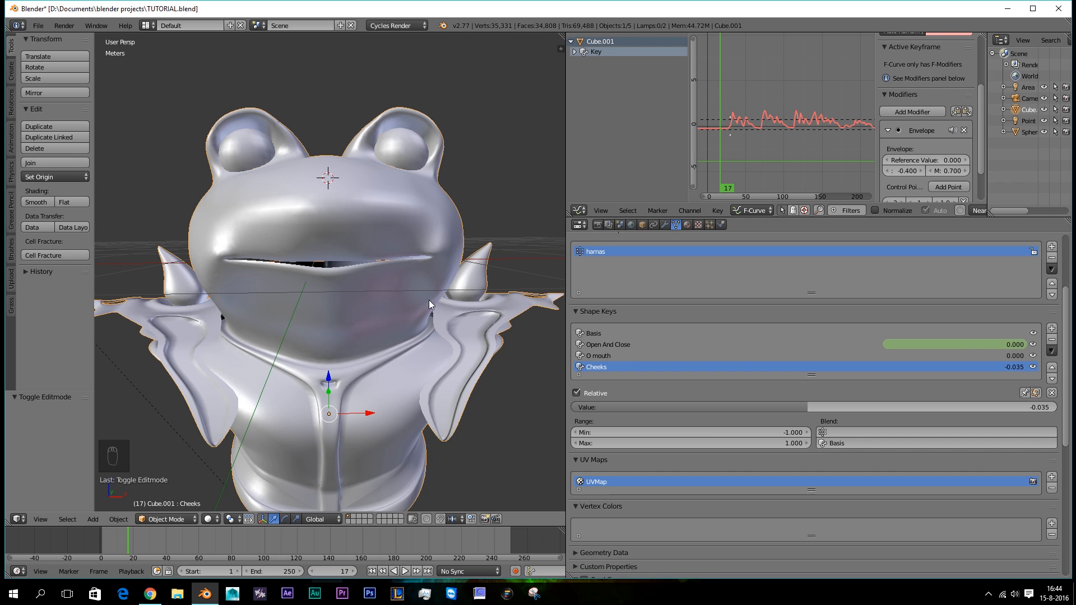
pyautogui.moveTo(611, 360)
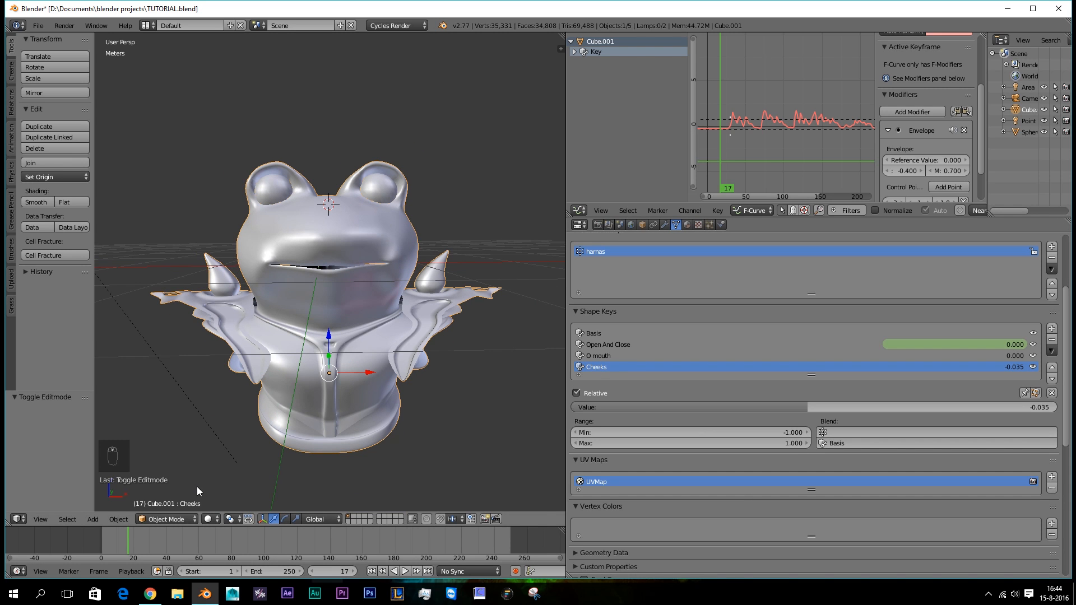
pyautogui.moveTo(264, 336)
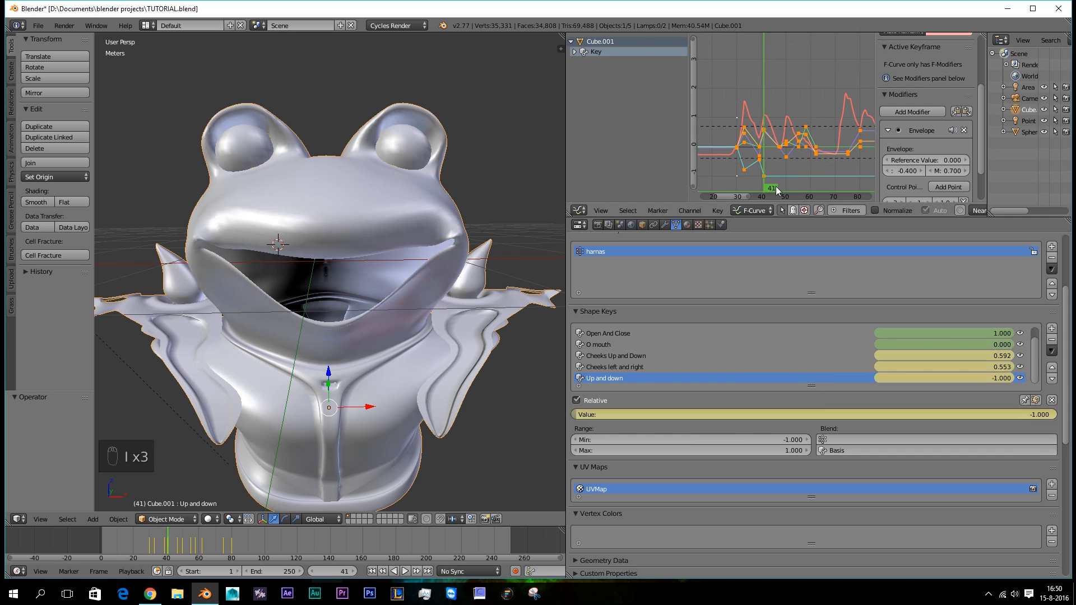
# Step: Play the keyframed lip-sync animation, rewind to frame start, and play it again
pyautogui.click(403, 571)
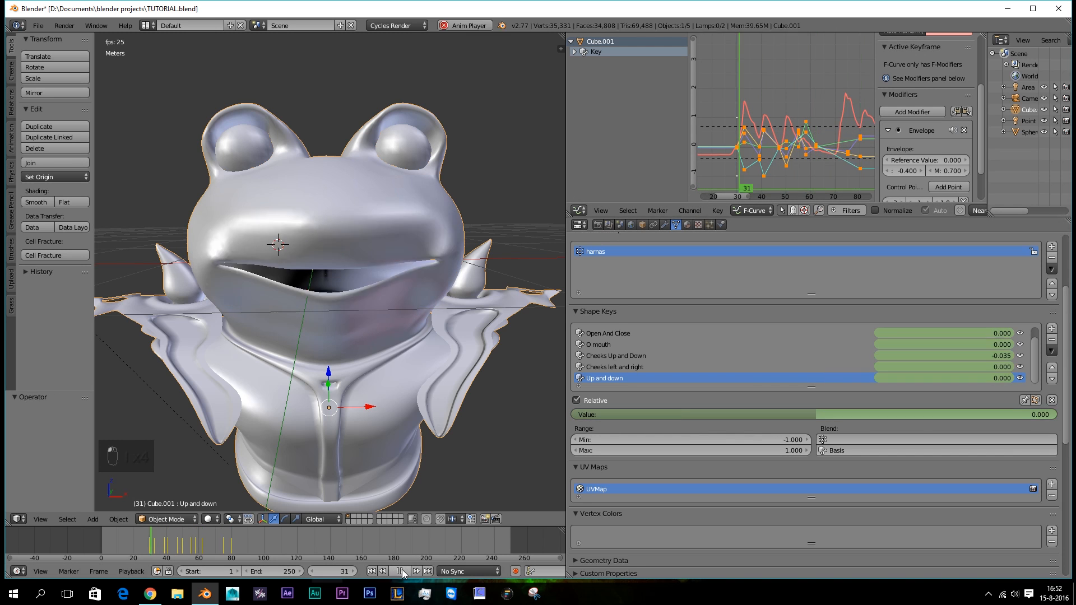
pyautogui.click(403, 570)
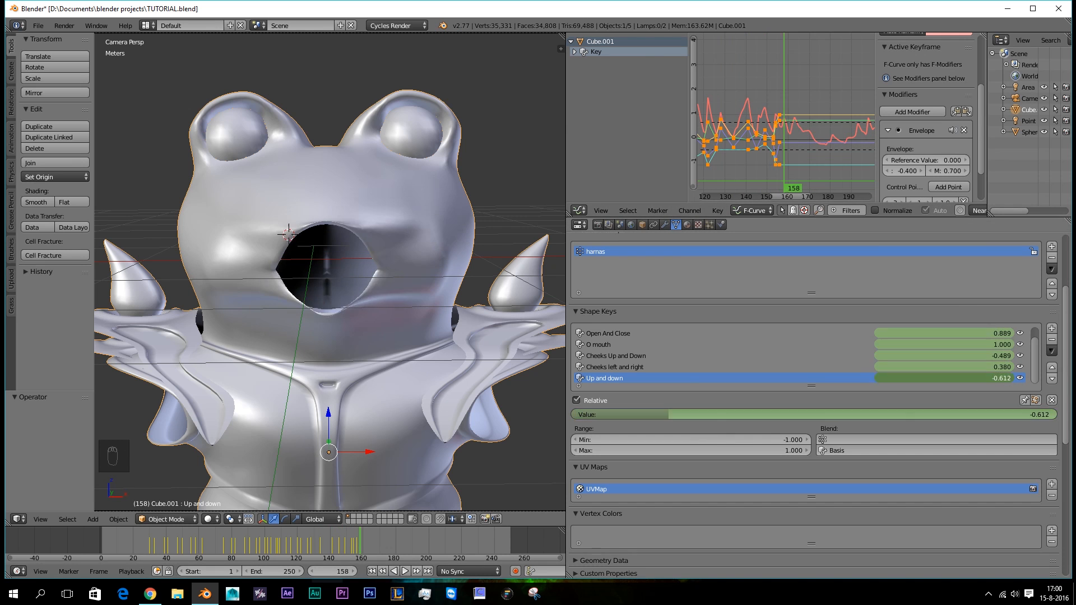
pyautogui.click(405, 570)
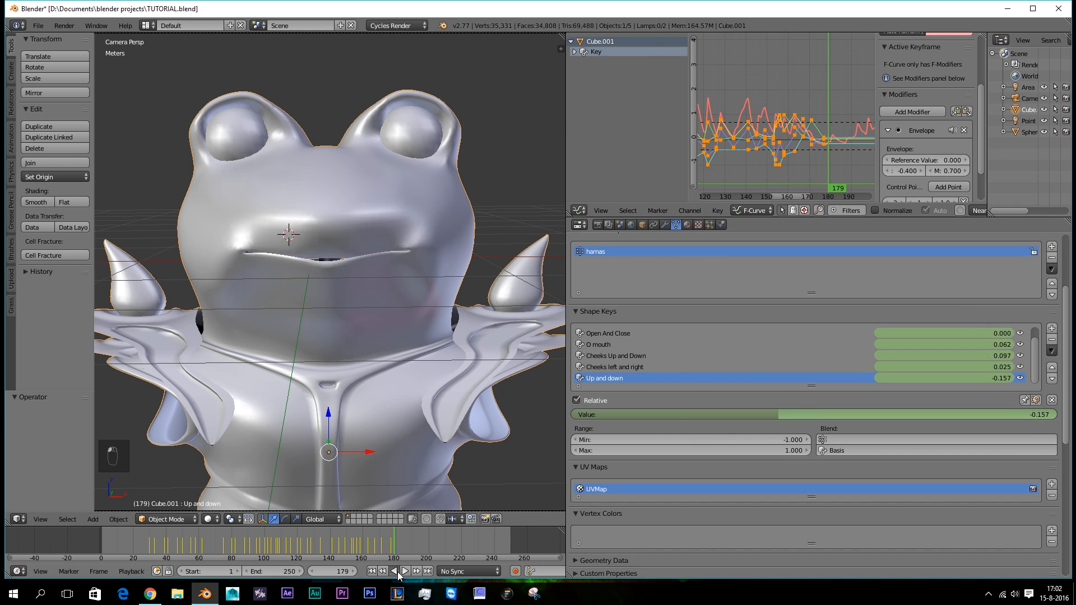
pyautogui.click(404, 571)
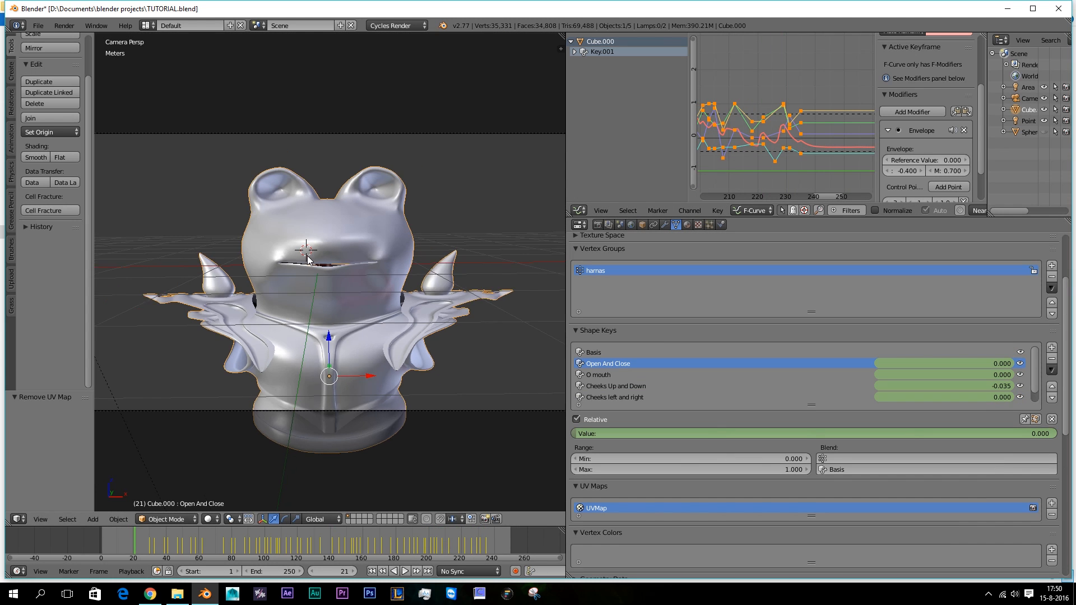
pyautogui.click(394, 571)
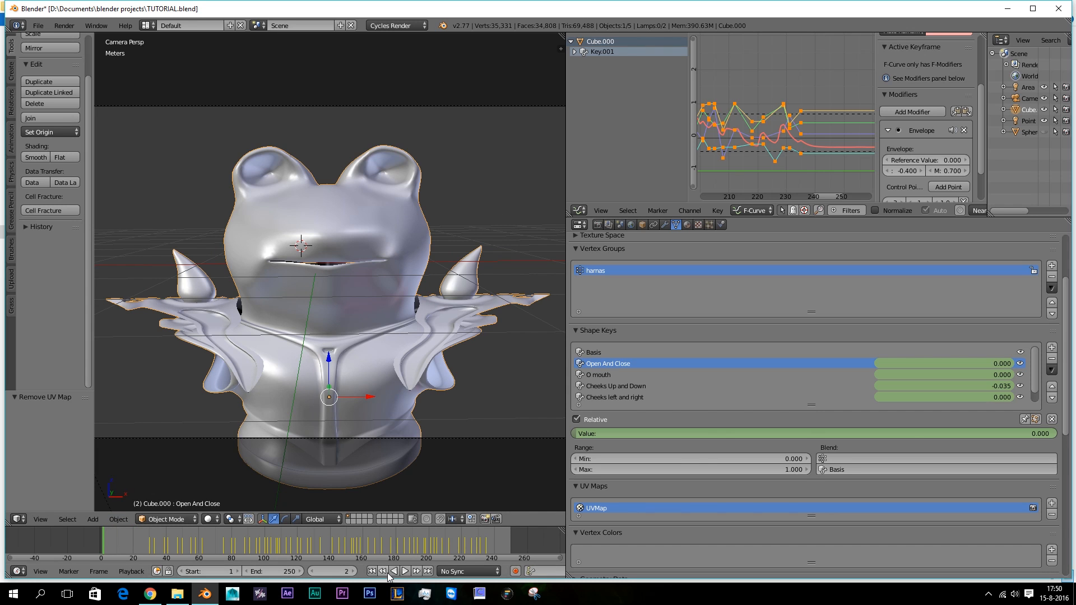
pyautogui.click(404, 571)
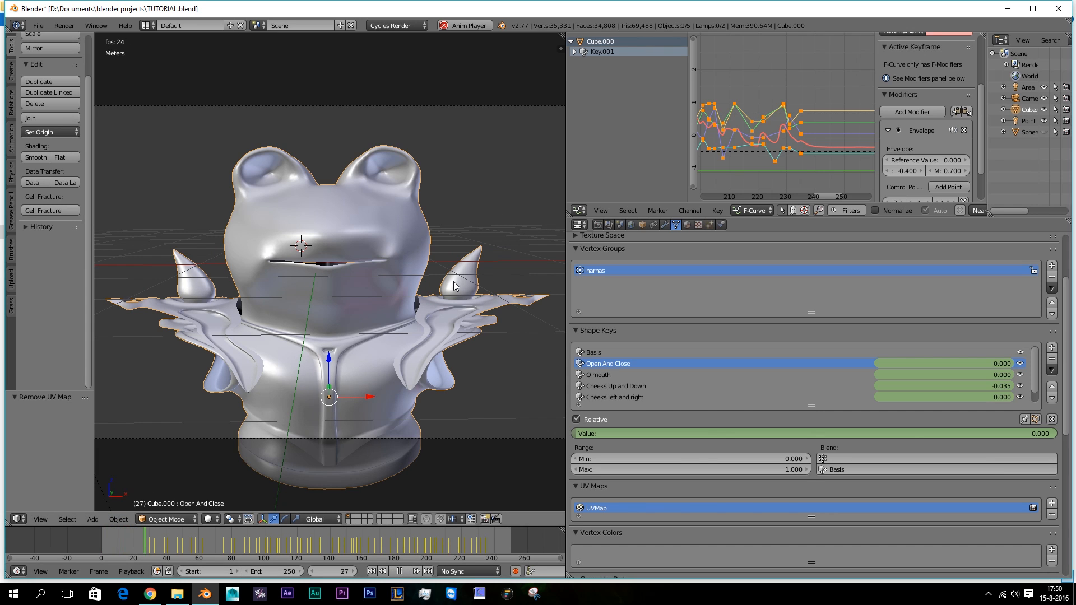